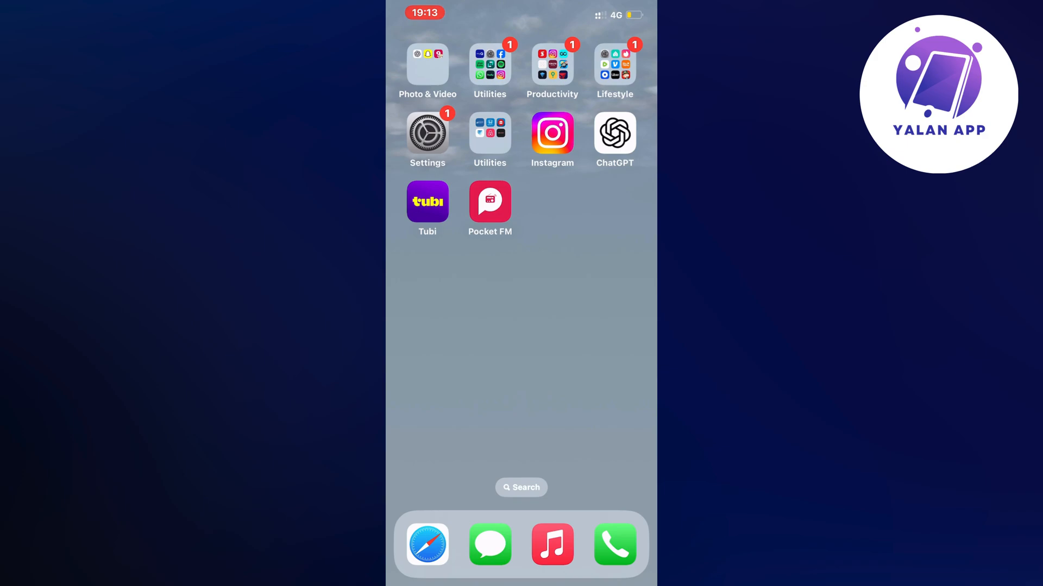
Step: Launch the Settings app from the Home Screen and browse its main list
click(427, 133)
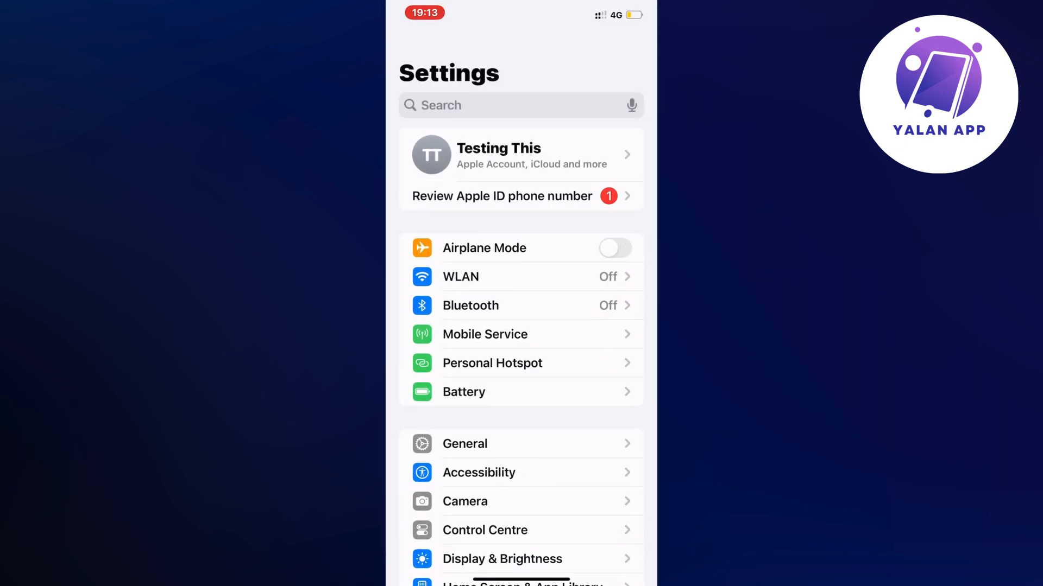
scroll(down, 3)
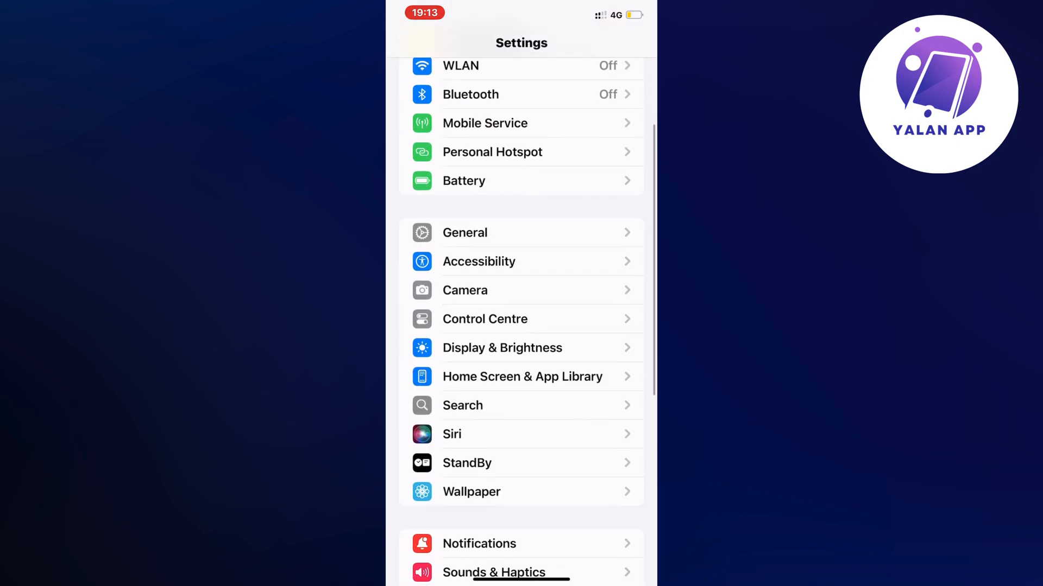
Step: Go to the General settings page and scroll through its options
click(465, 232)
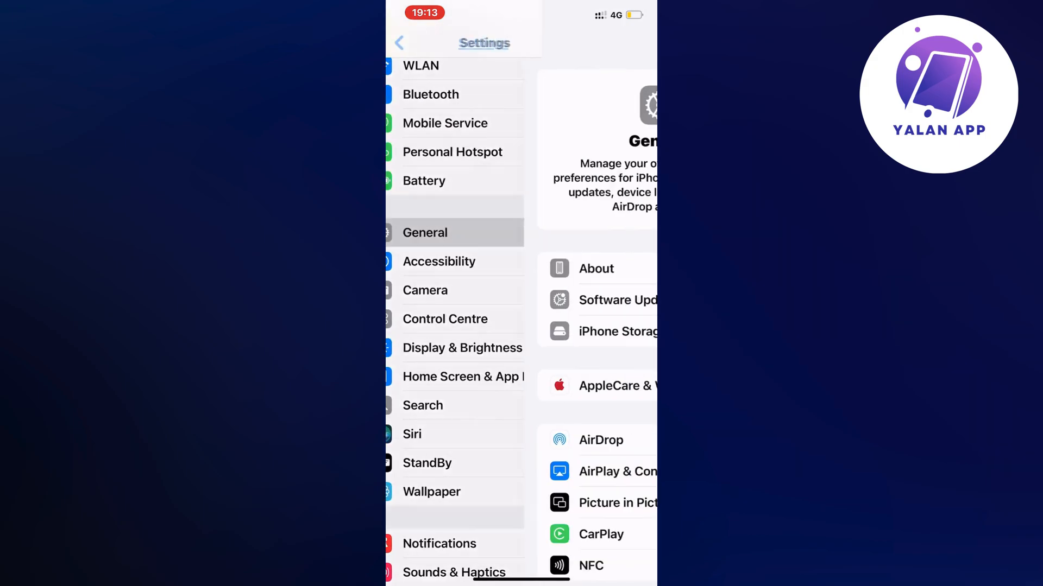
click(425, 233)
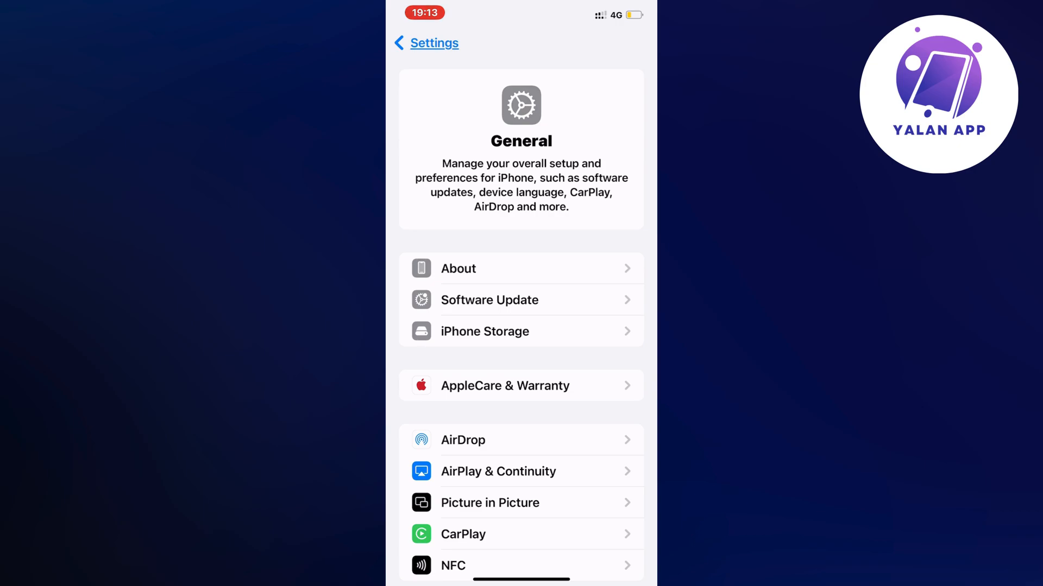
scroll(down, 3)
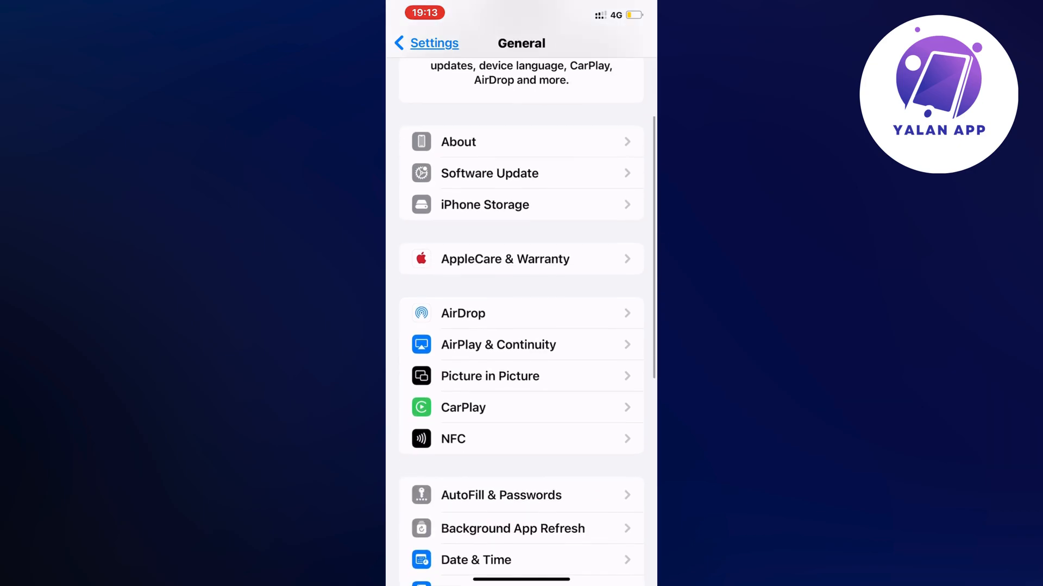
Step: Enter iPhone Storage and pull down to reveal the app search bar
click(484, 205)
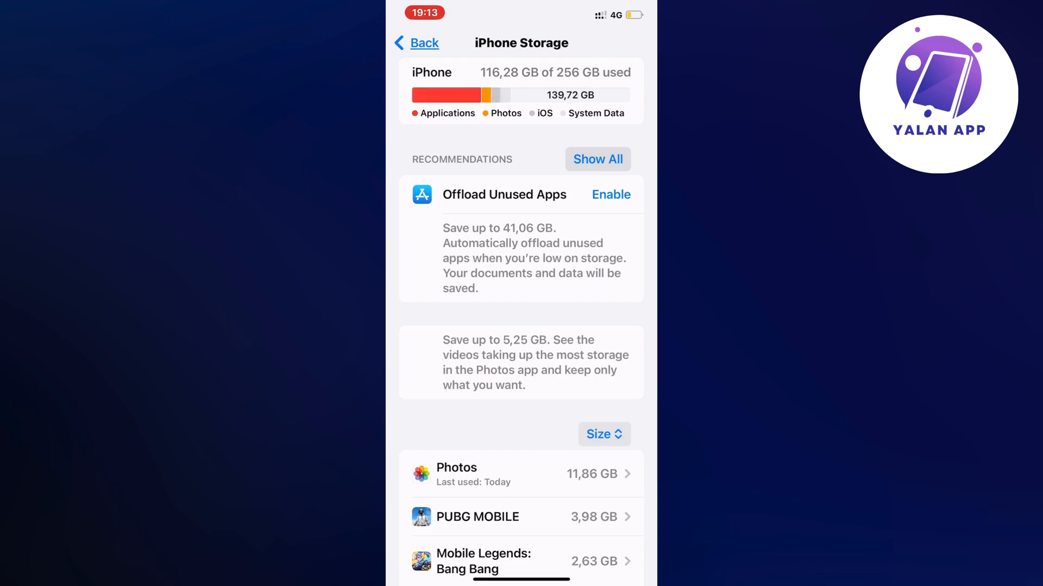
scroll(down, 3)
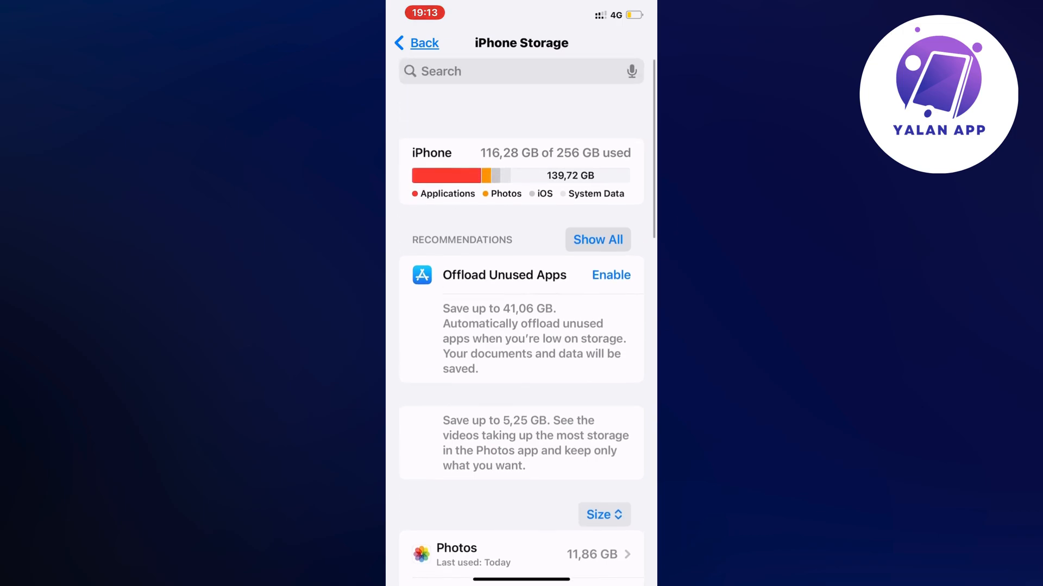
scroll(down, 3)
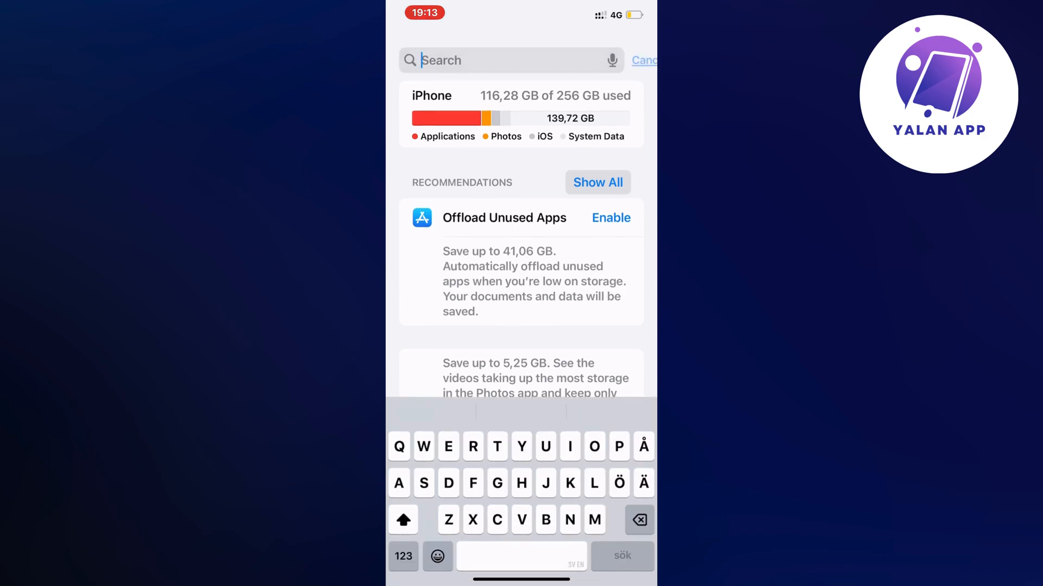
Step: Search "Pock" and open the Pocket FM (181,5 MB) storage details
text(Po)
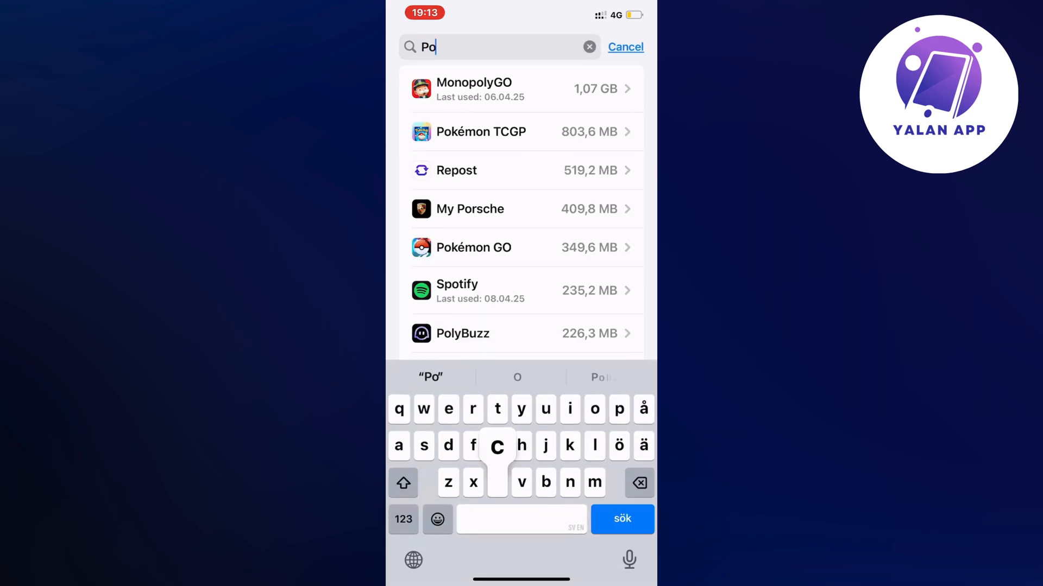
text(ck)
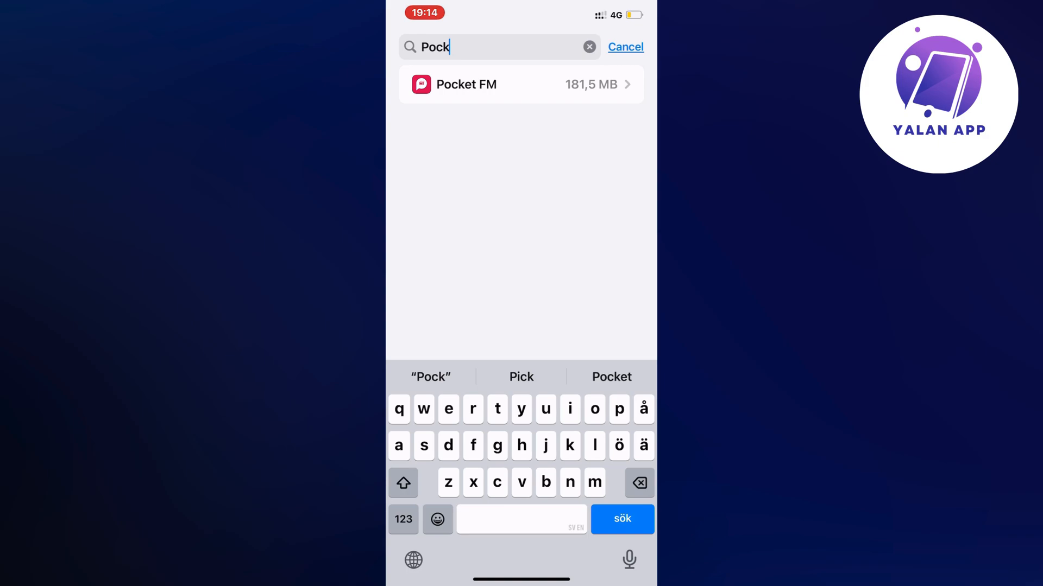
click(520, 85)
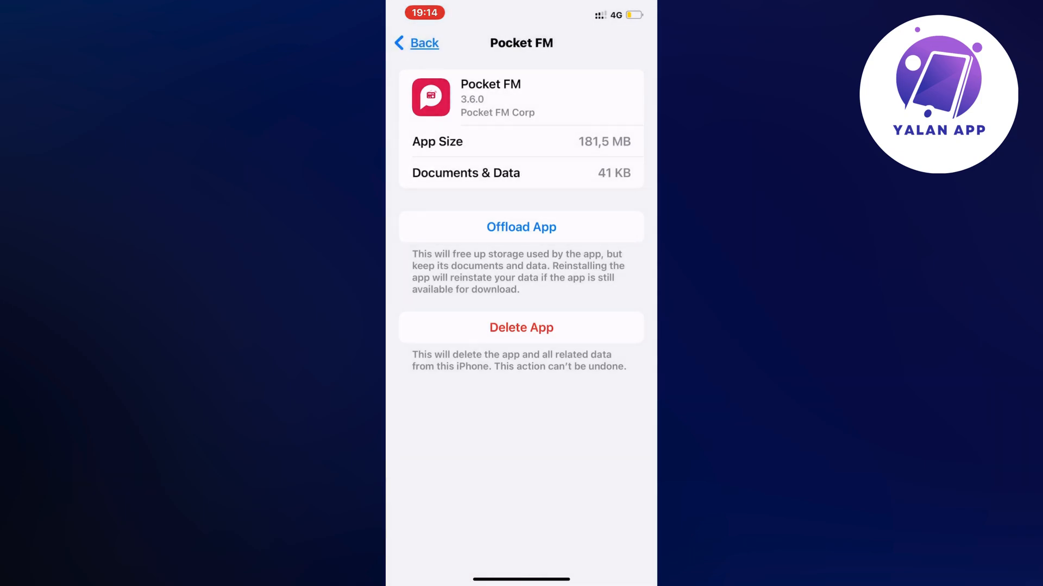
Step: Offload Pocket FM keeping its data, then start reinstalling it
click(521, 227)
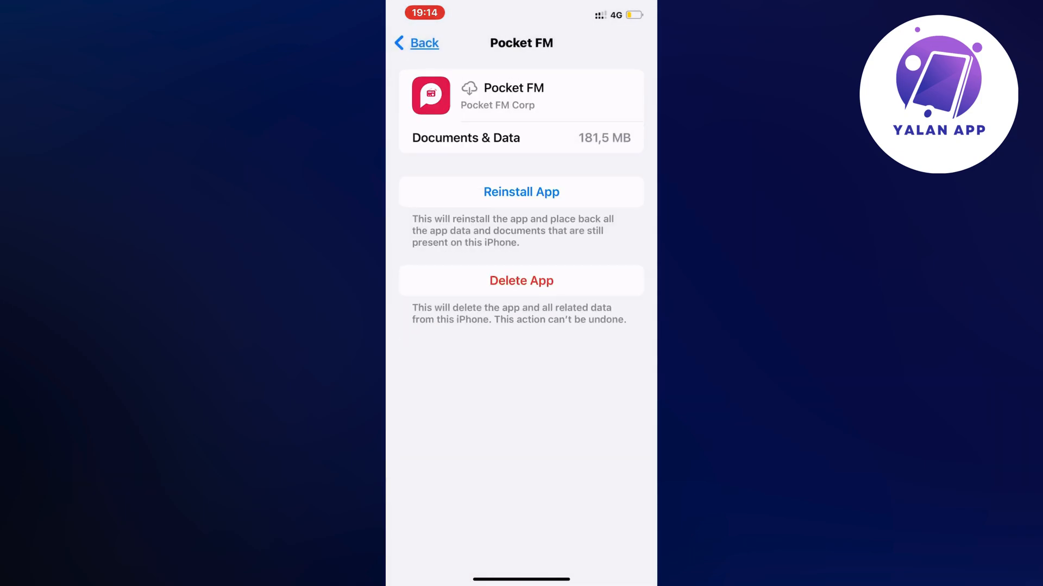
click(521, 191)
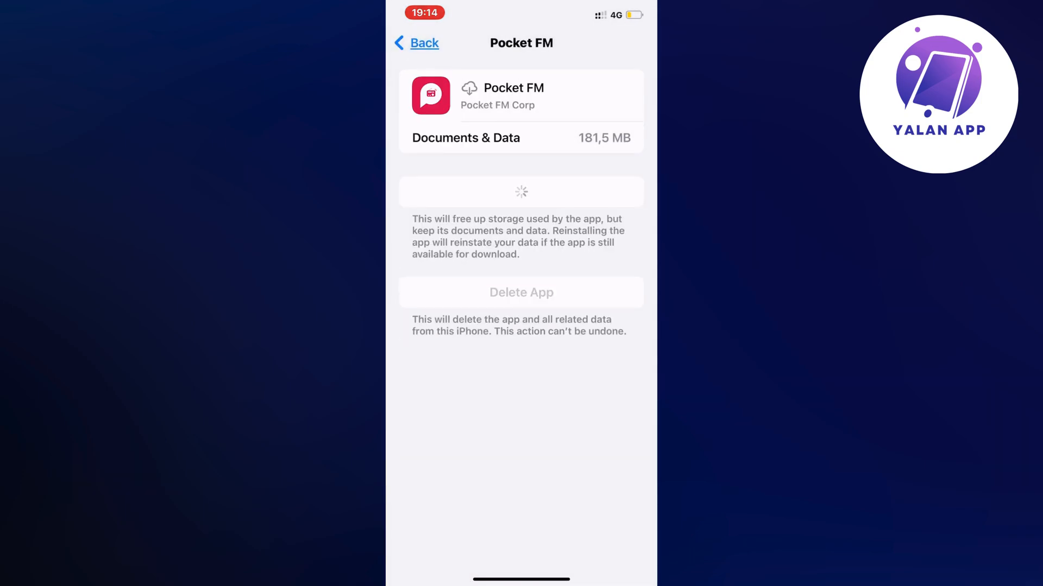